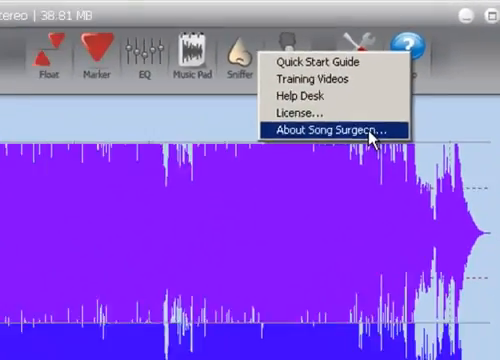
# Open About Song Surgeon from the Help menu to view version 3.0.6.2.
pyautogui.click(336, 131)
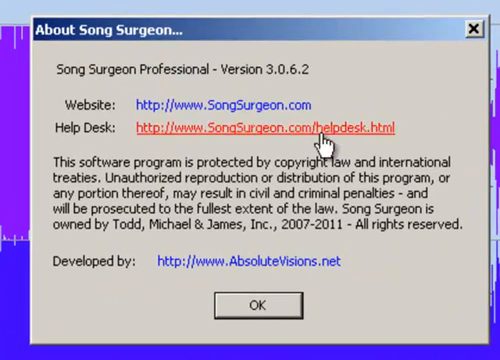
pyautogui.moveTo(185, 88)
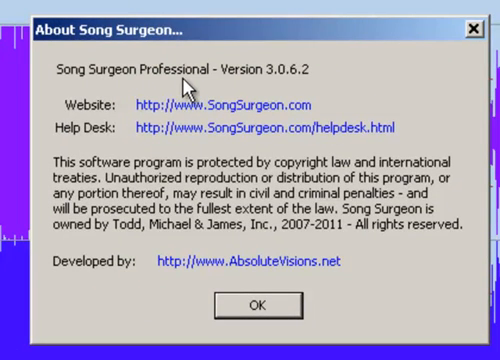
pyautogui.moveTo(288, 85)
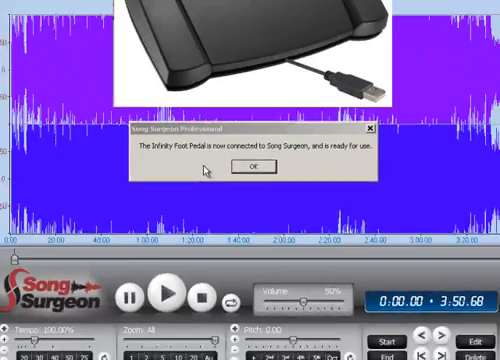
# Dismiss the 'Infinity Foot Pedal is now connected' message with OK.
pyautogui.click(248, 169)
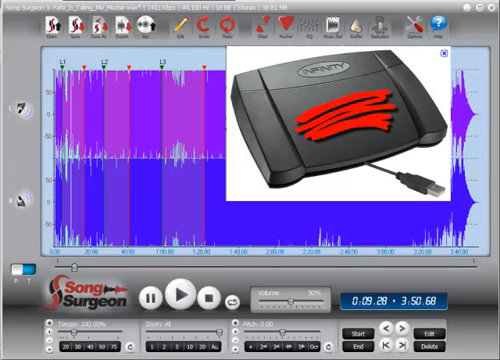
pyautogui.click(181, 296)
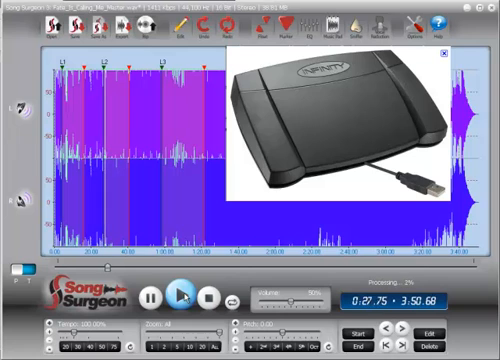
# Pause playback of the looped song at about 0:29.
pyautogui.click(183, 297)
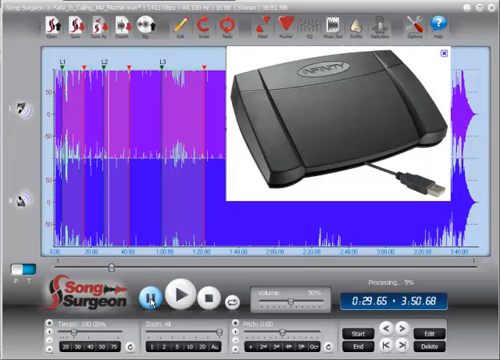